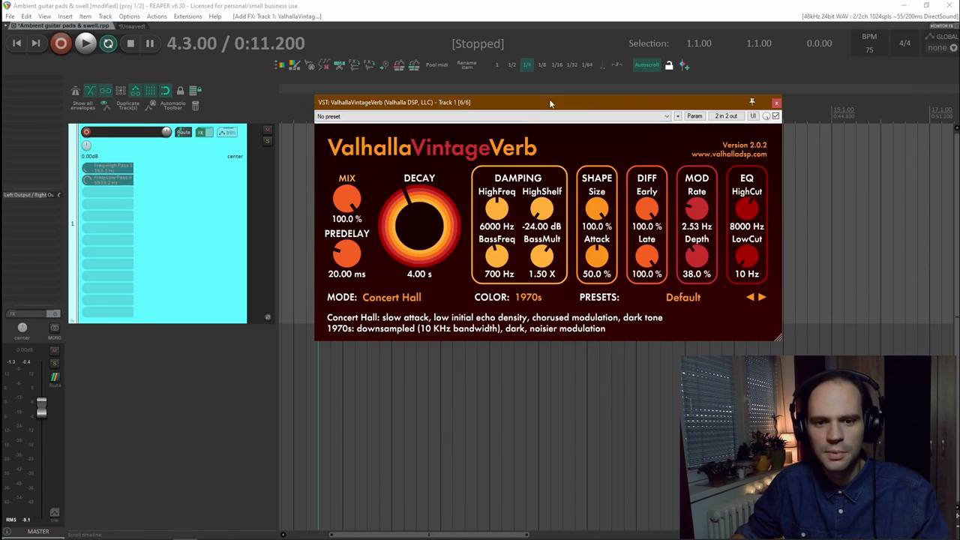
mouse_move(682, 297)
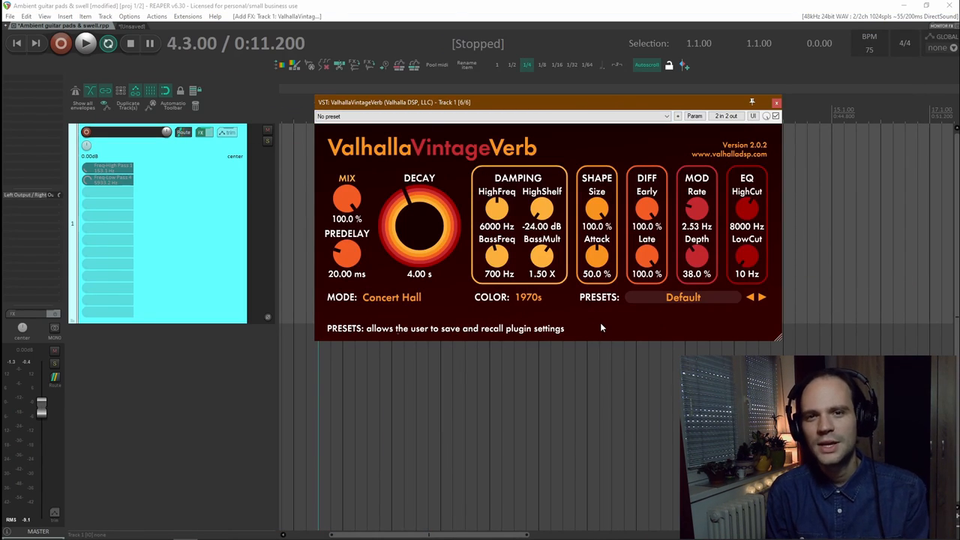
Step: Load VintageVerb's Medieval preset and lower its Mix knob to 40.8%
left_click(761, 296)
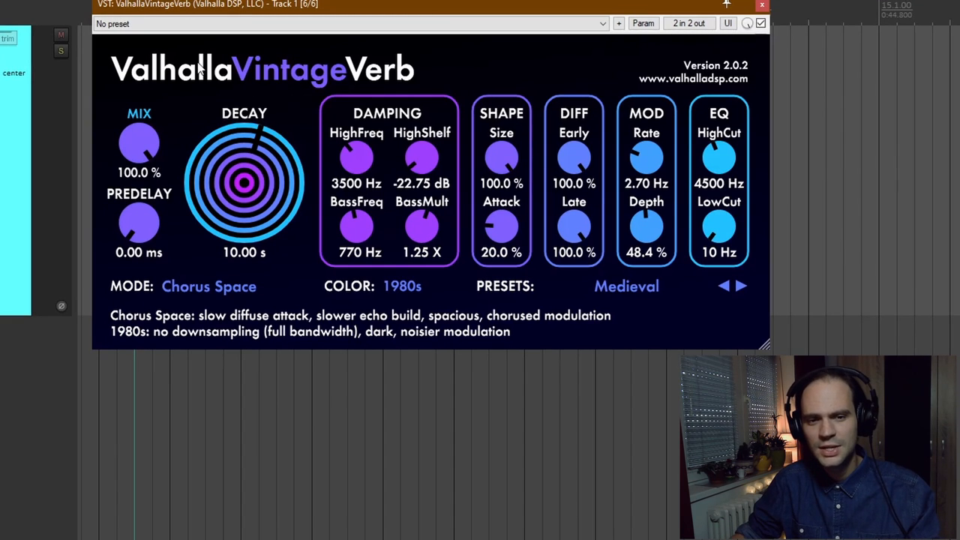
mouse_move(138, 142)
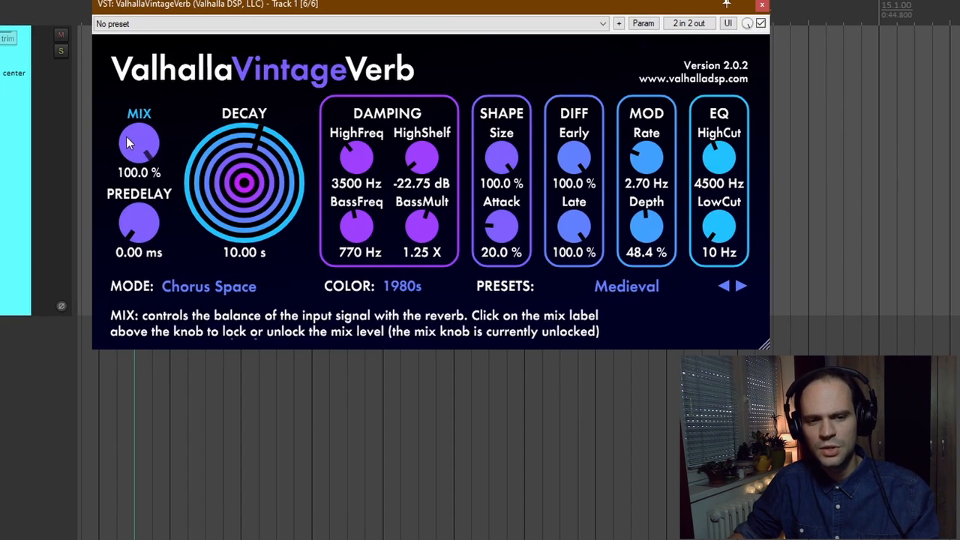
left_click_drag(138, 143, 138, 162)
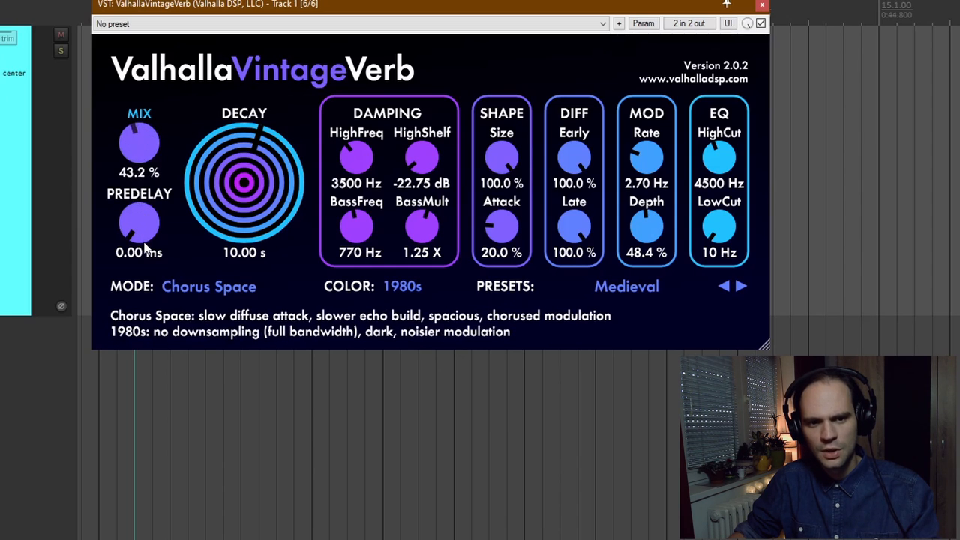
left_click_drag(138, 142, 138, 150)
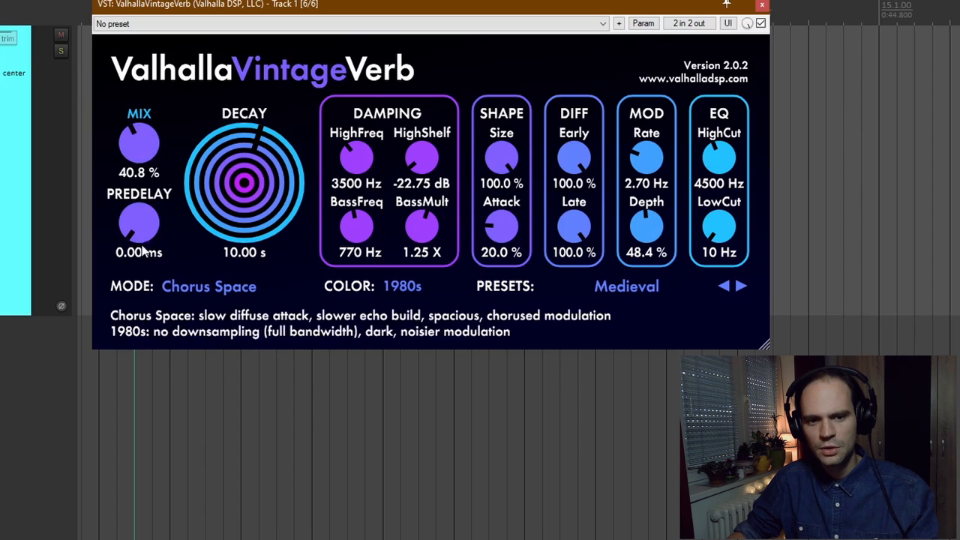
mouse_move(233, 167)
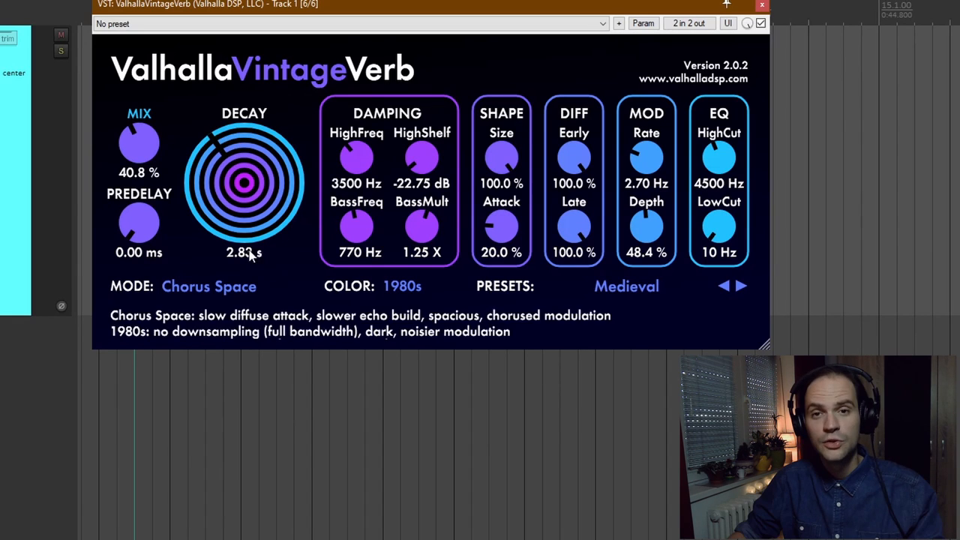
mouse_move(282, 281)
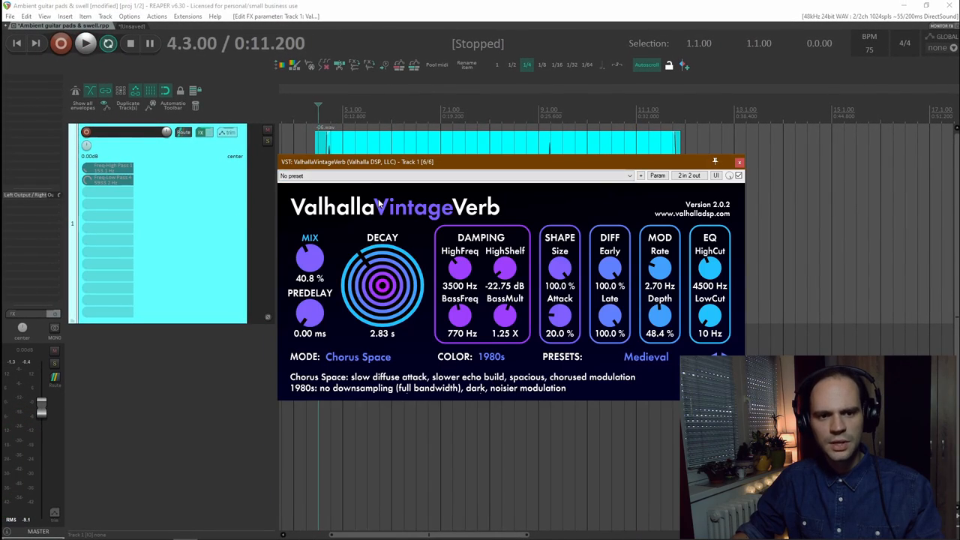
Step: In ValhallaRoom, bring Mix down to 37.8% and shorten Decay to 2.09 s
left_click(737, 162)
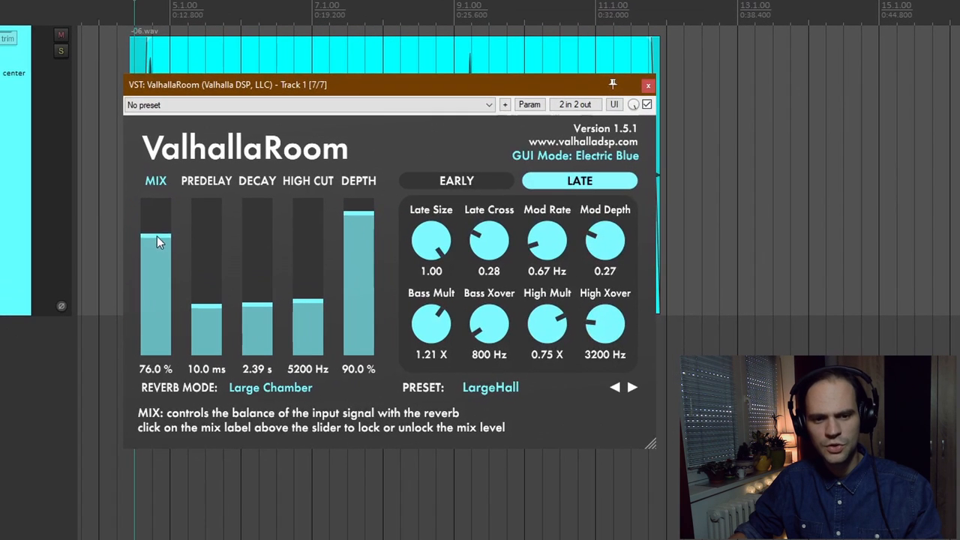
left_click_drag(156, 240, 156, 292)
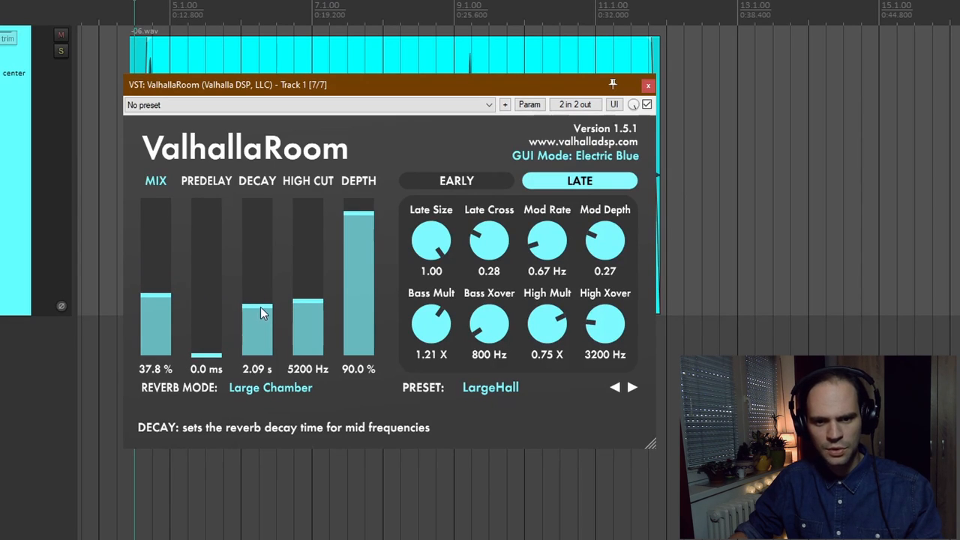
left_click_drag(256, 308, 257, 318)
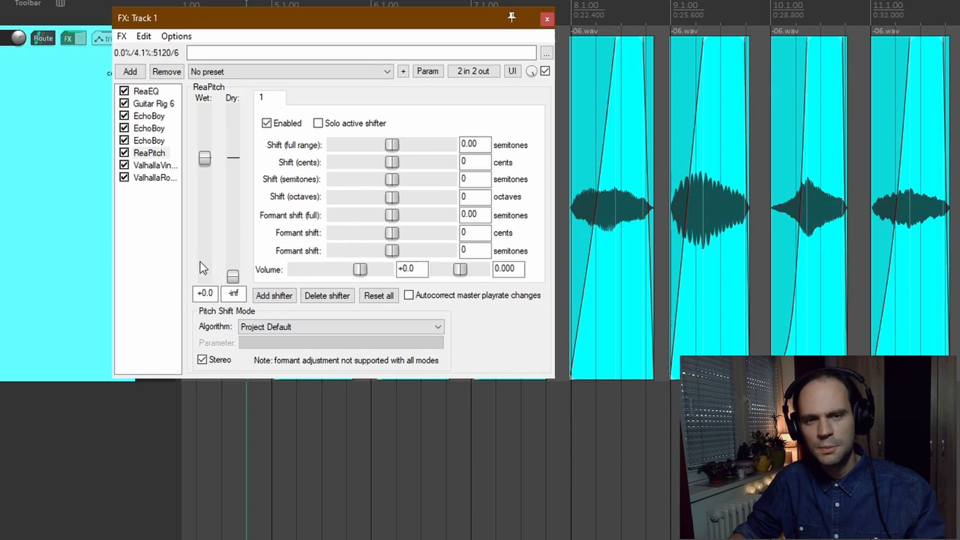
mouse_move(210, 260)
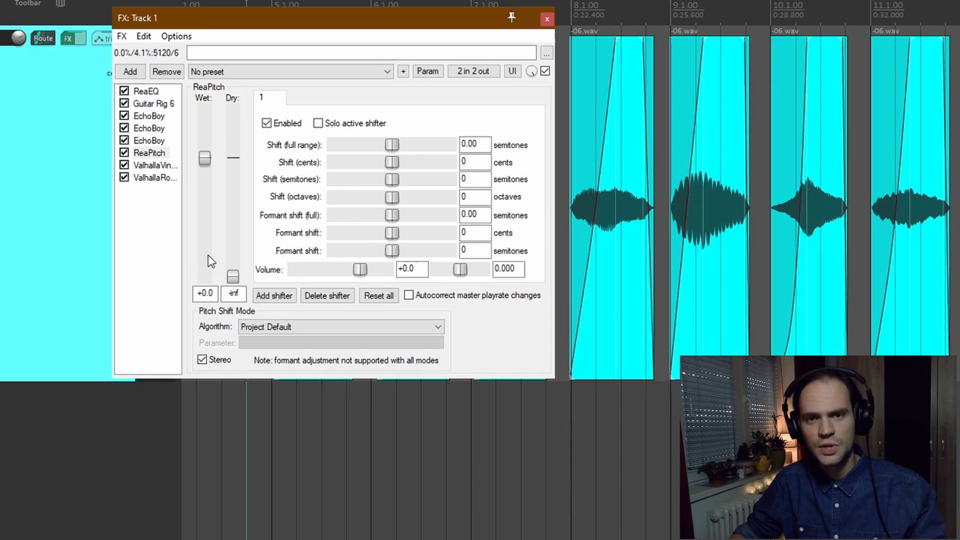
mouse_move(228, 267)
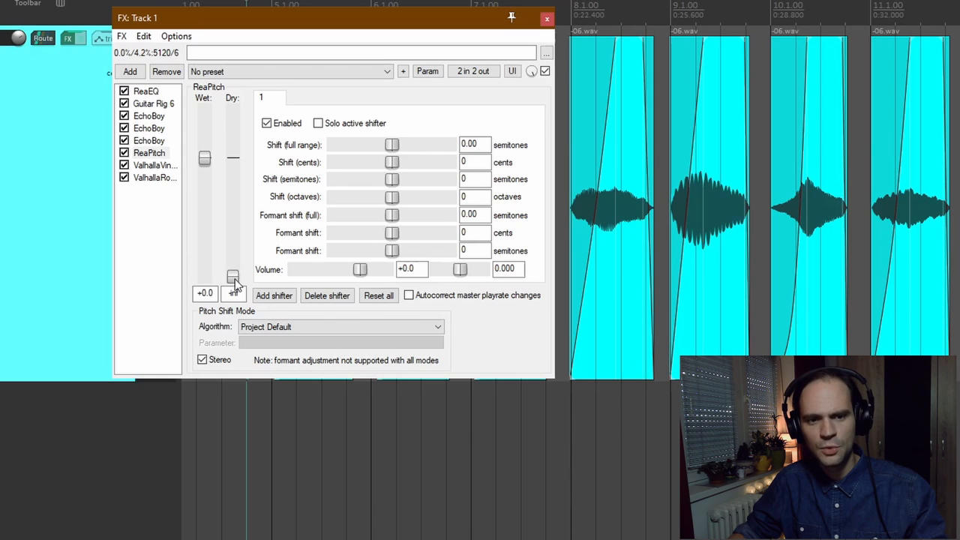
Step: Set ReaPitch Dry to 0.0, Wet to -6.7 and Shift to -1 octave, adjusting the shifter volume
left_click_drag(232, 276, 232, 157)
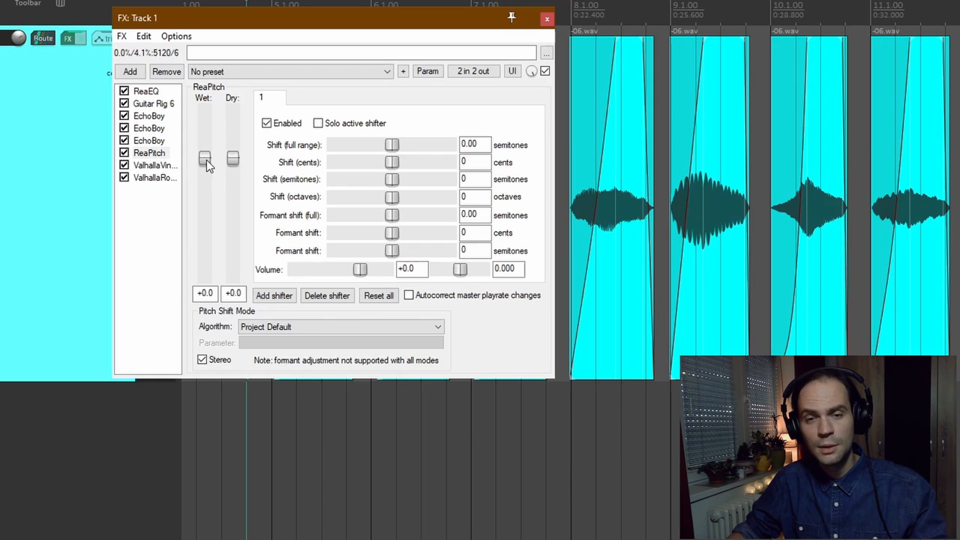
left_click_drag(204, 159, 204, 173)
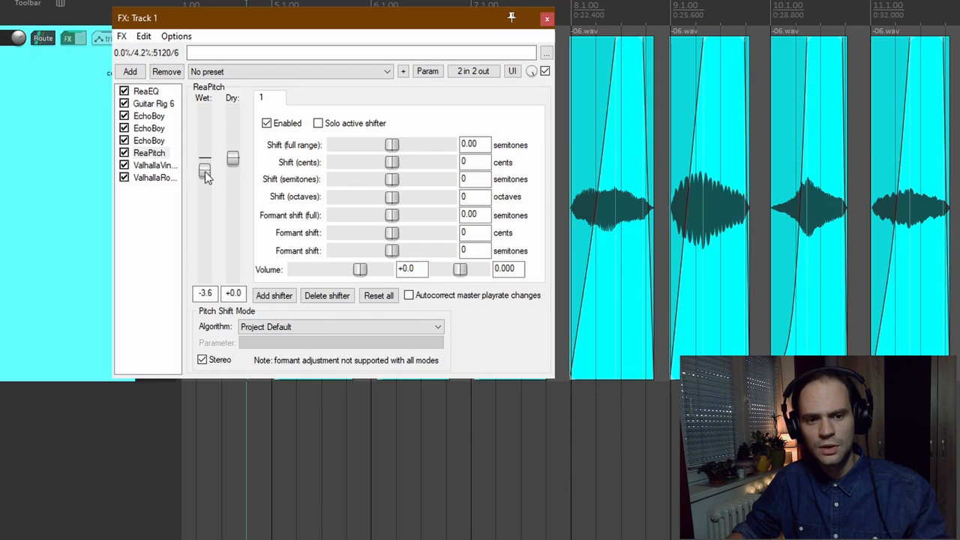
left_click_drag(204, 168, 204, 183)
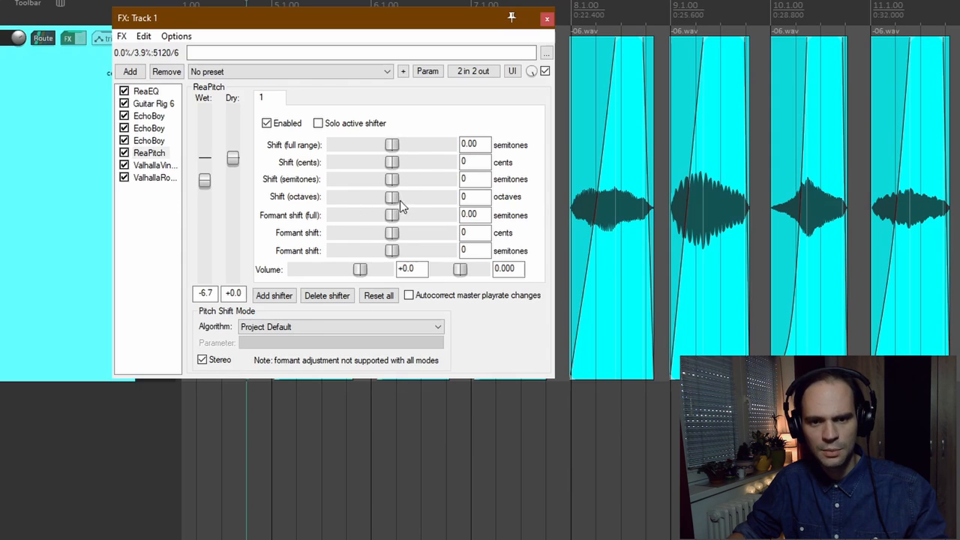
left_click_drag(391, 196, 367, 197)
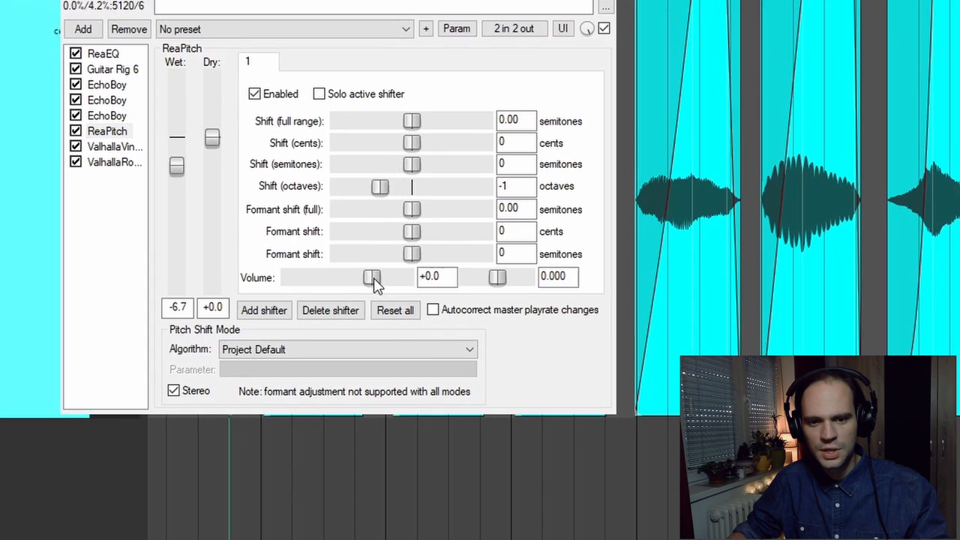
left_click_drag(372, 278, 380, 277)
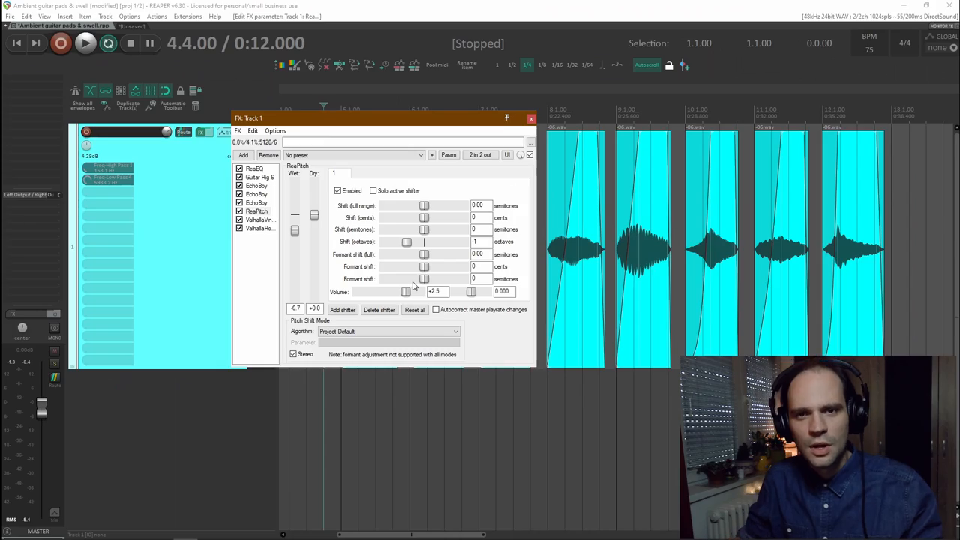
mouse_move(402, 270)
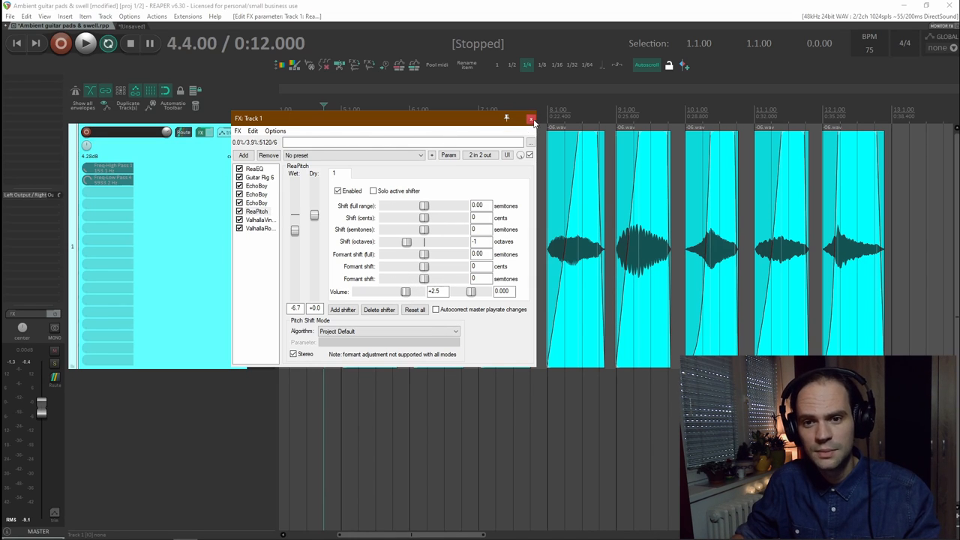
Step: Close the track's FX chain window
left_click(531, 120)
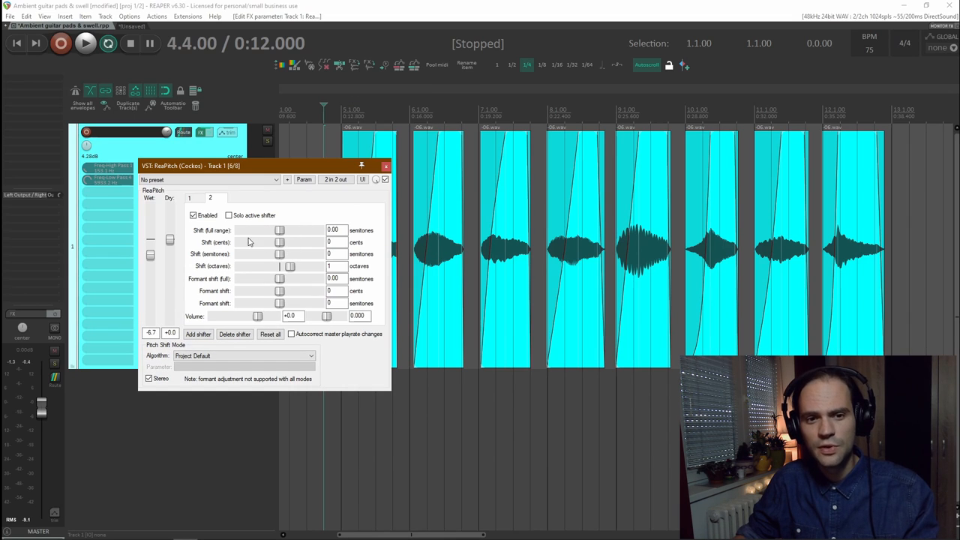
mouse_move(238, 193)
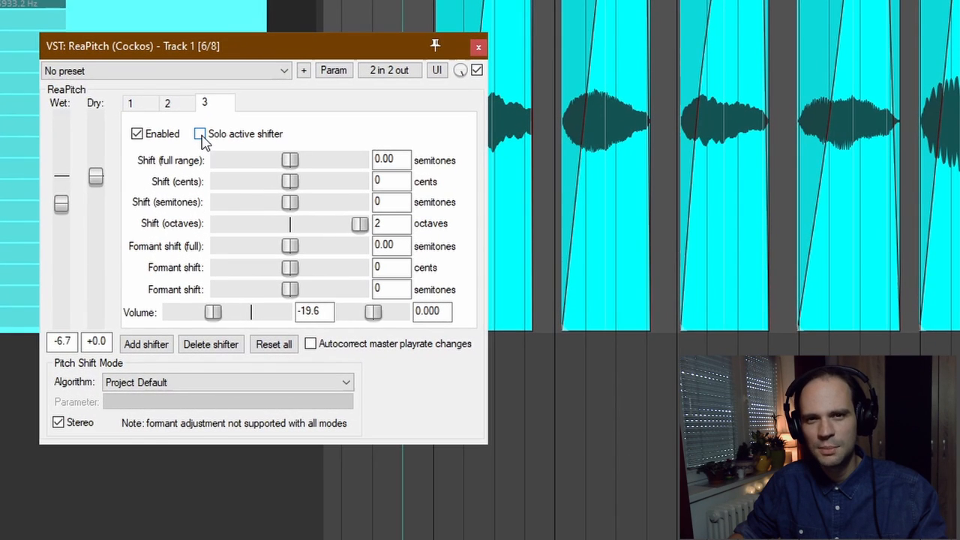
Step: Solo ReaPitch's third shifter and bring its Volume down to -19.4
left_click(199, 134)
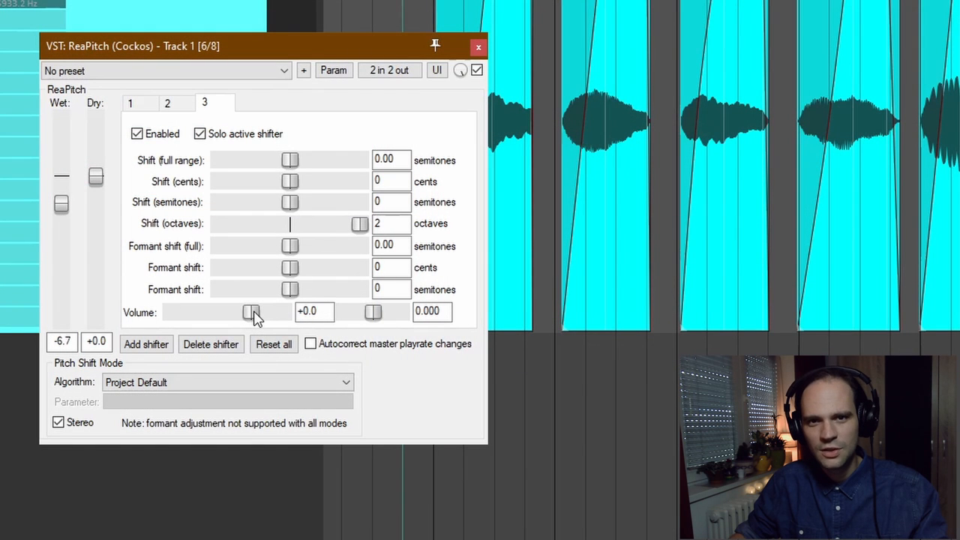
left_click_drag(252, 313, 228, 314)
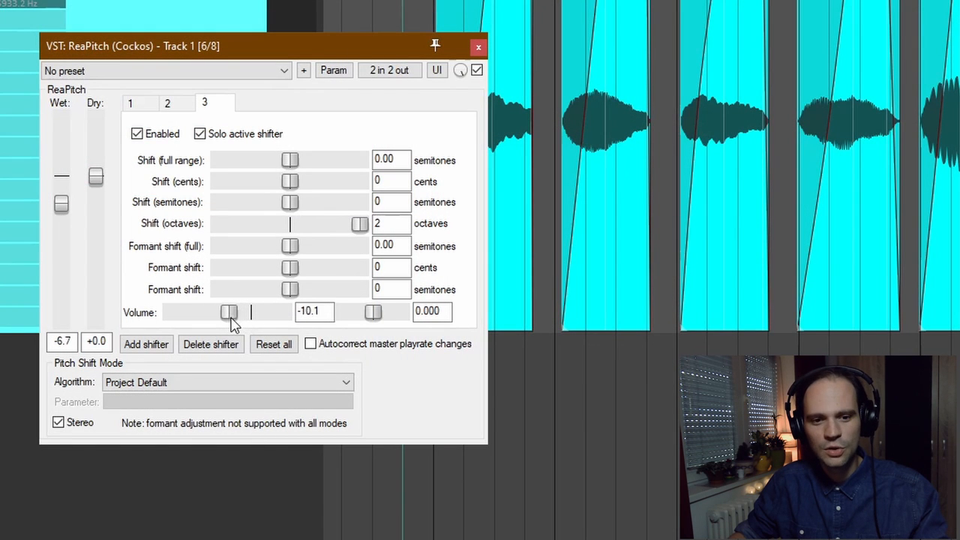
left_click_drag(227, 312, 212, 312)
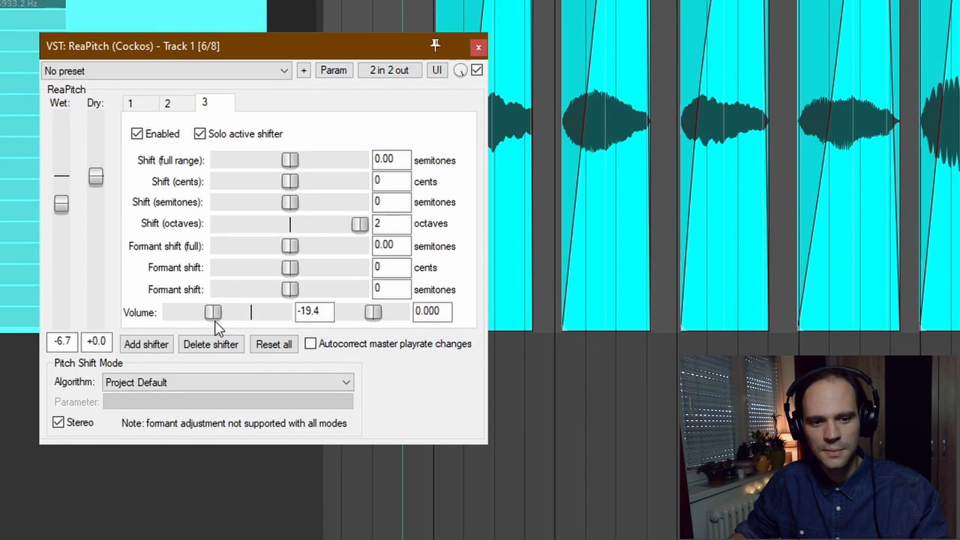